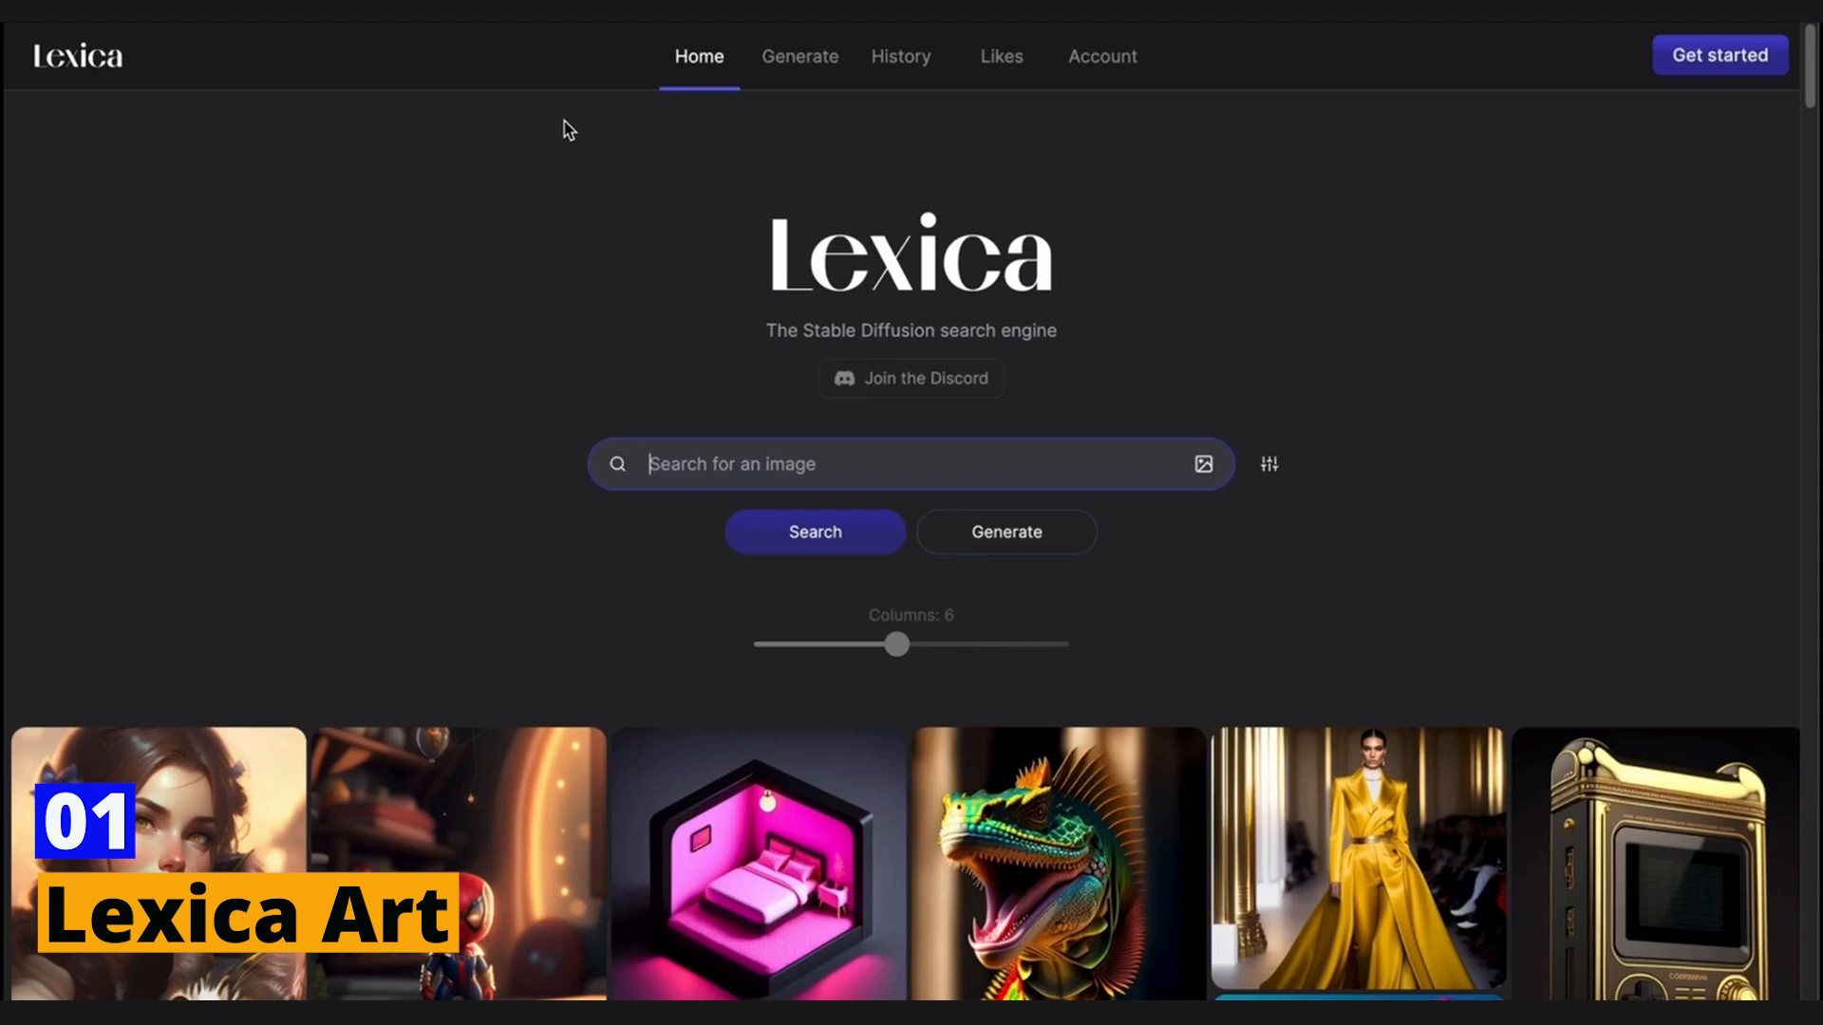
scroll(down, 3)
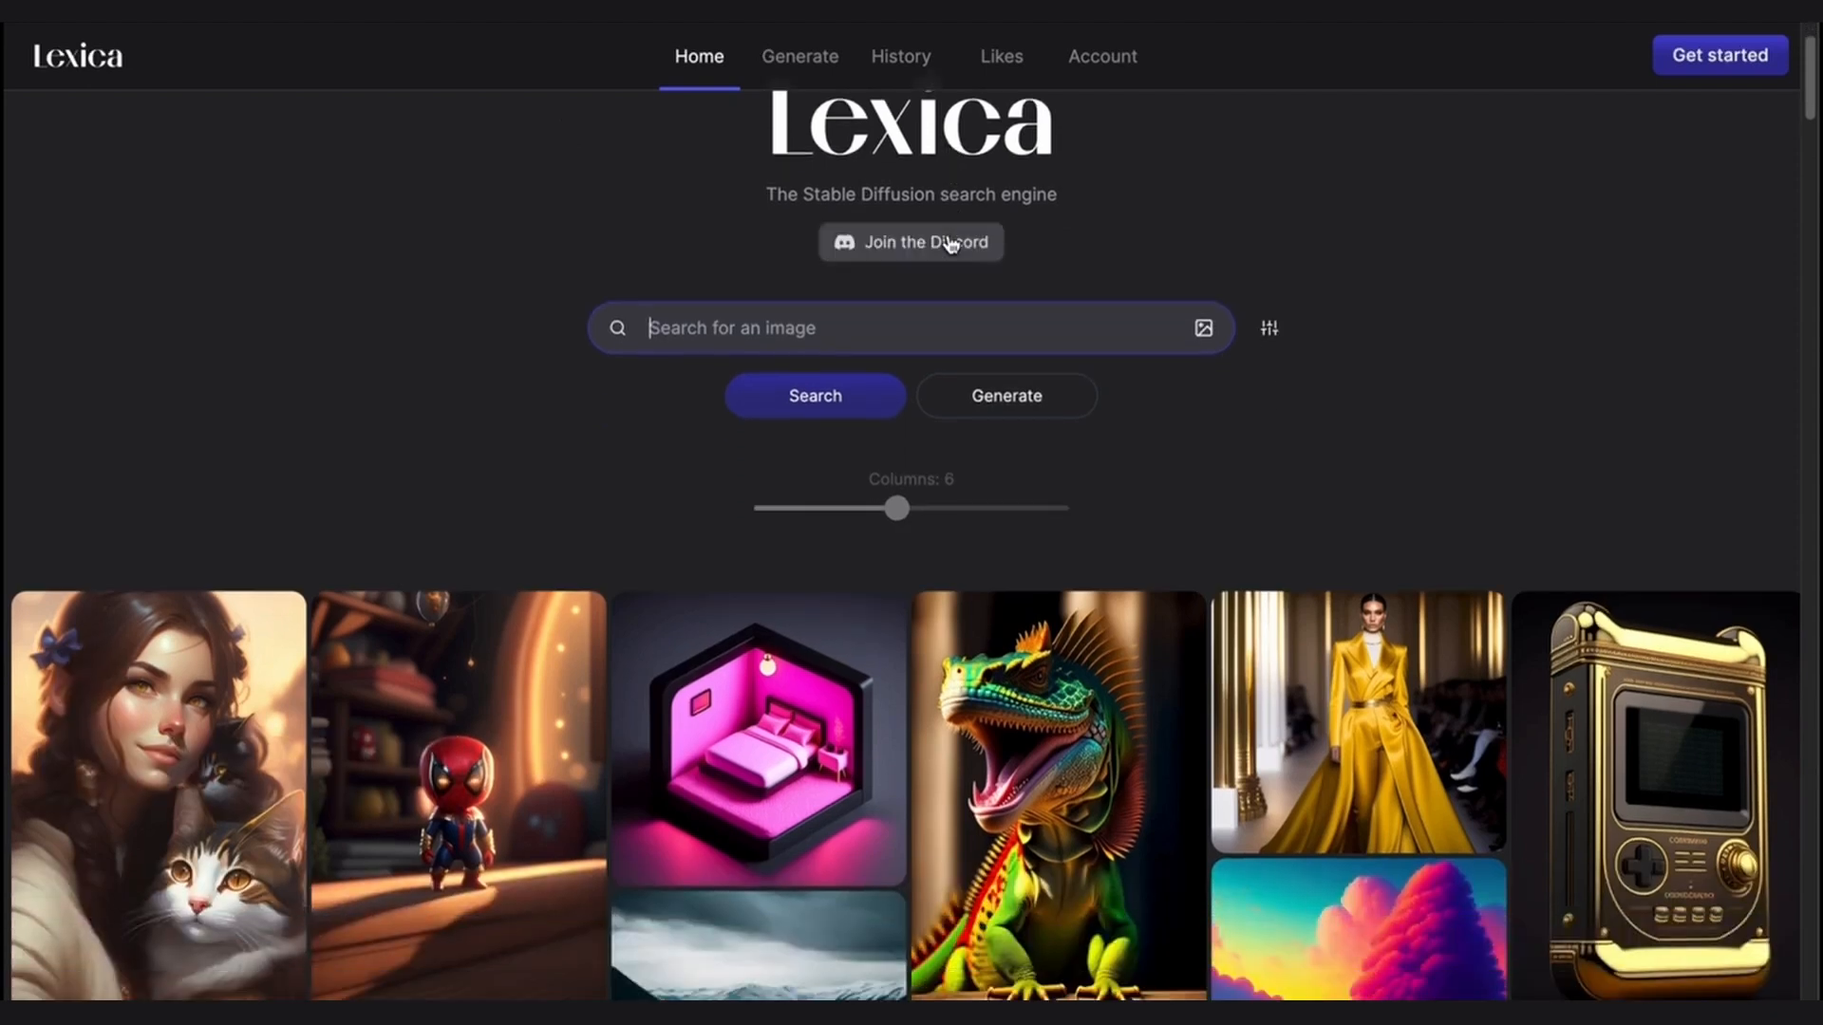
scroll(down, 3)
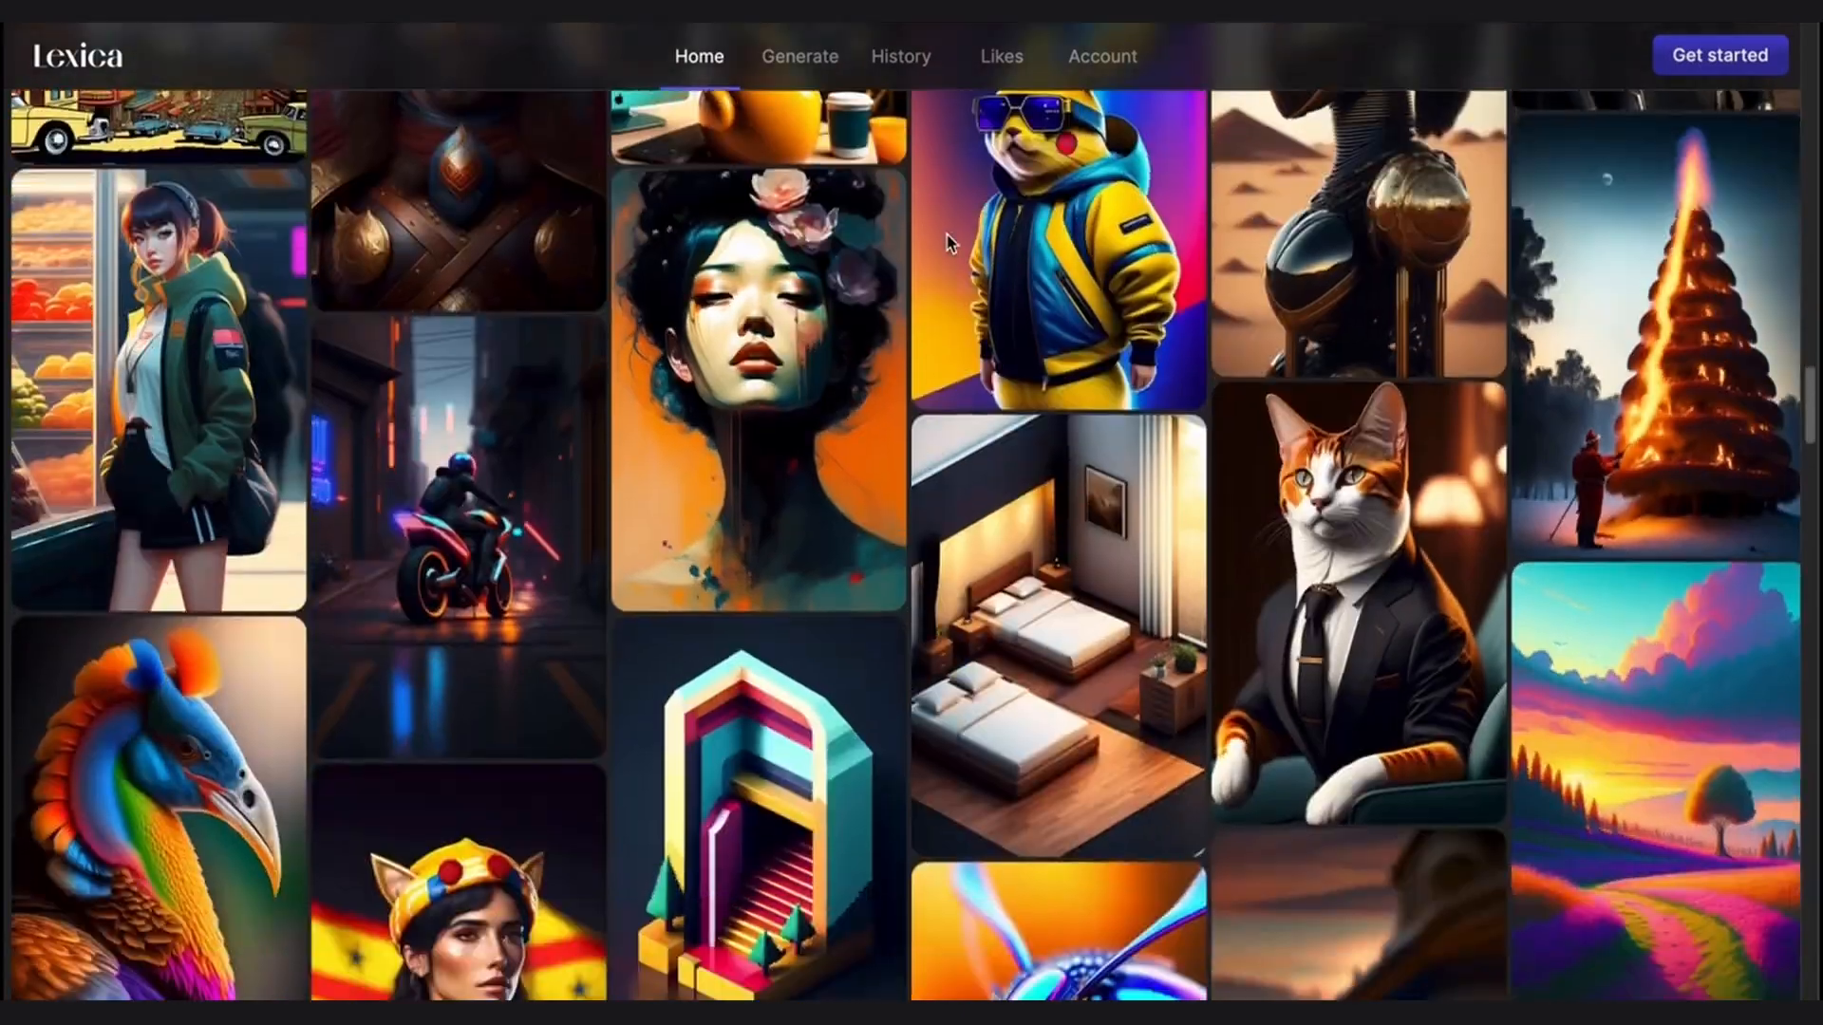
scroll(down, 3)
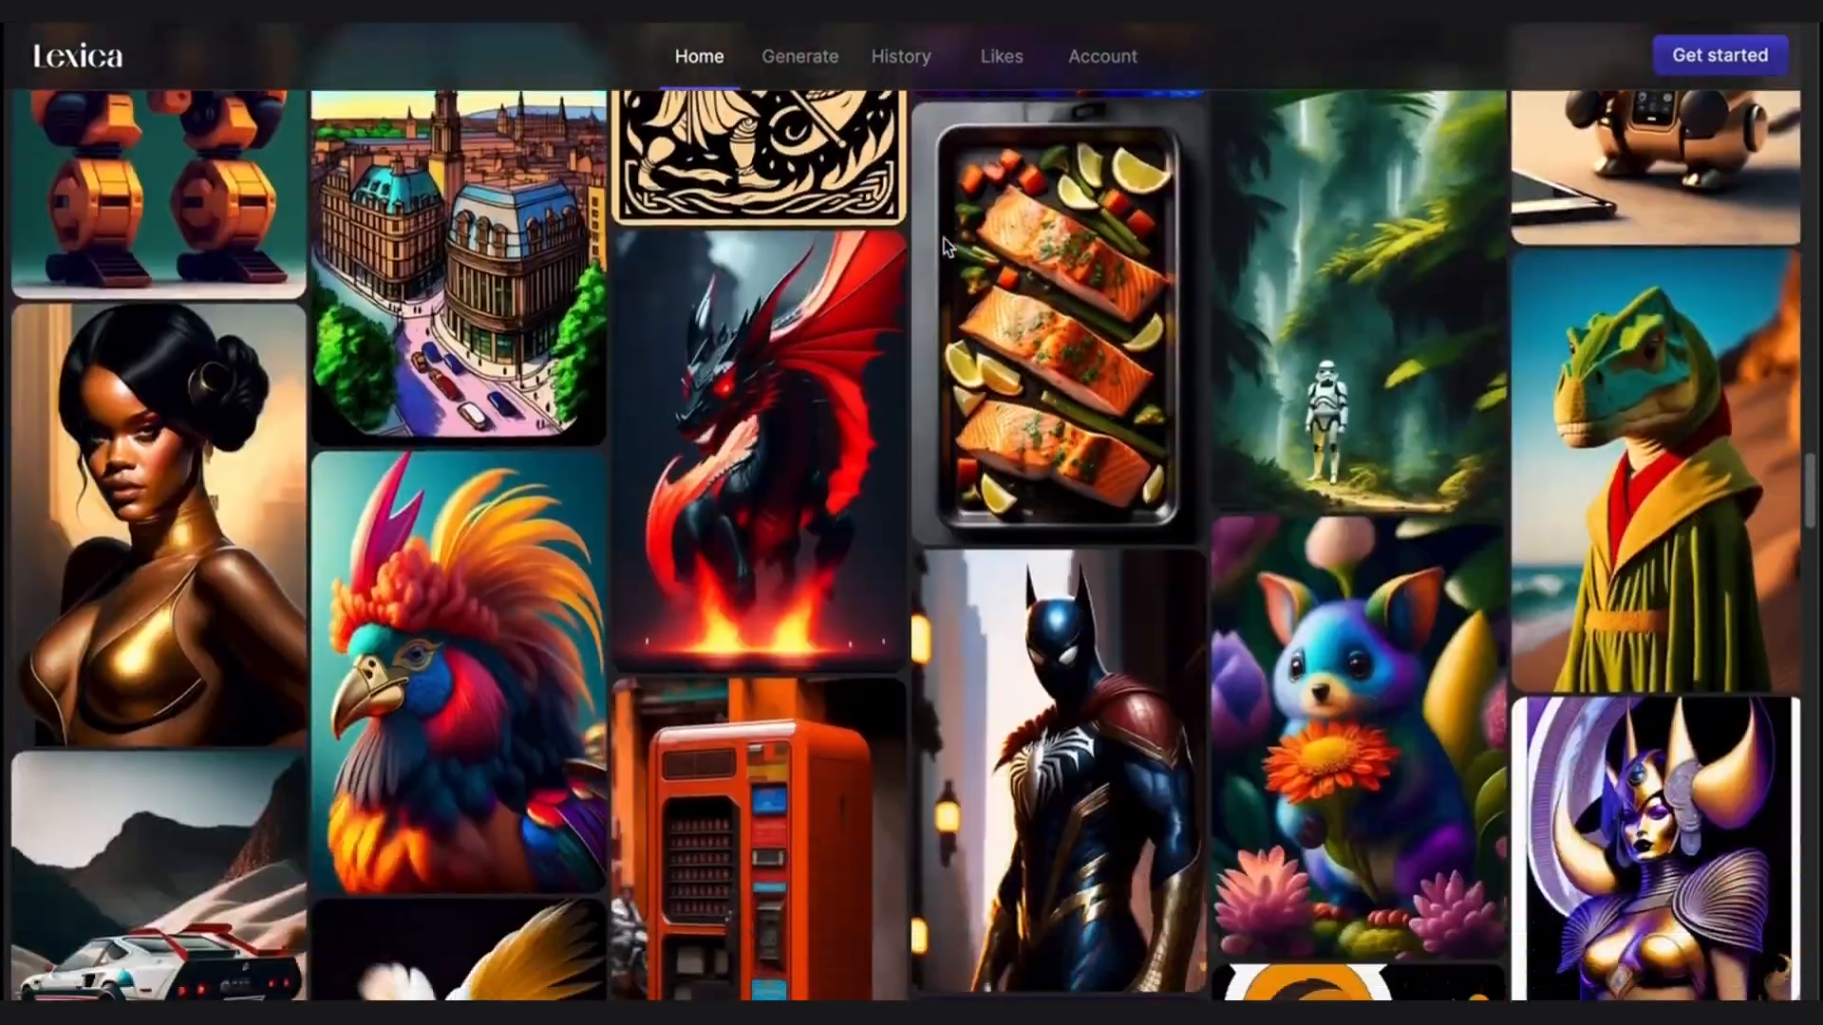
click(900, 56)
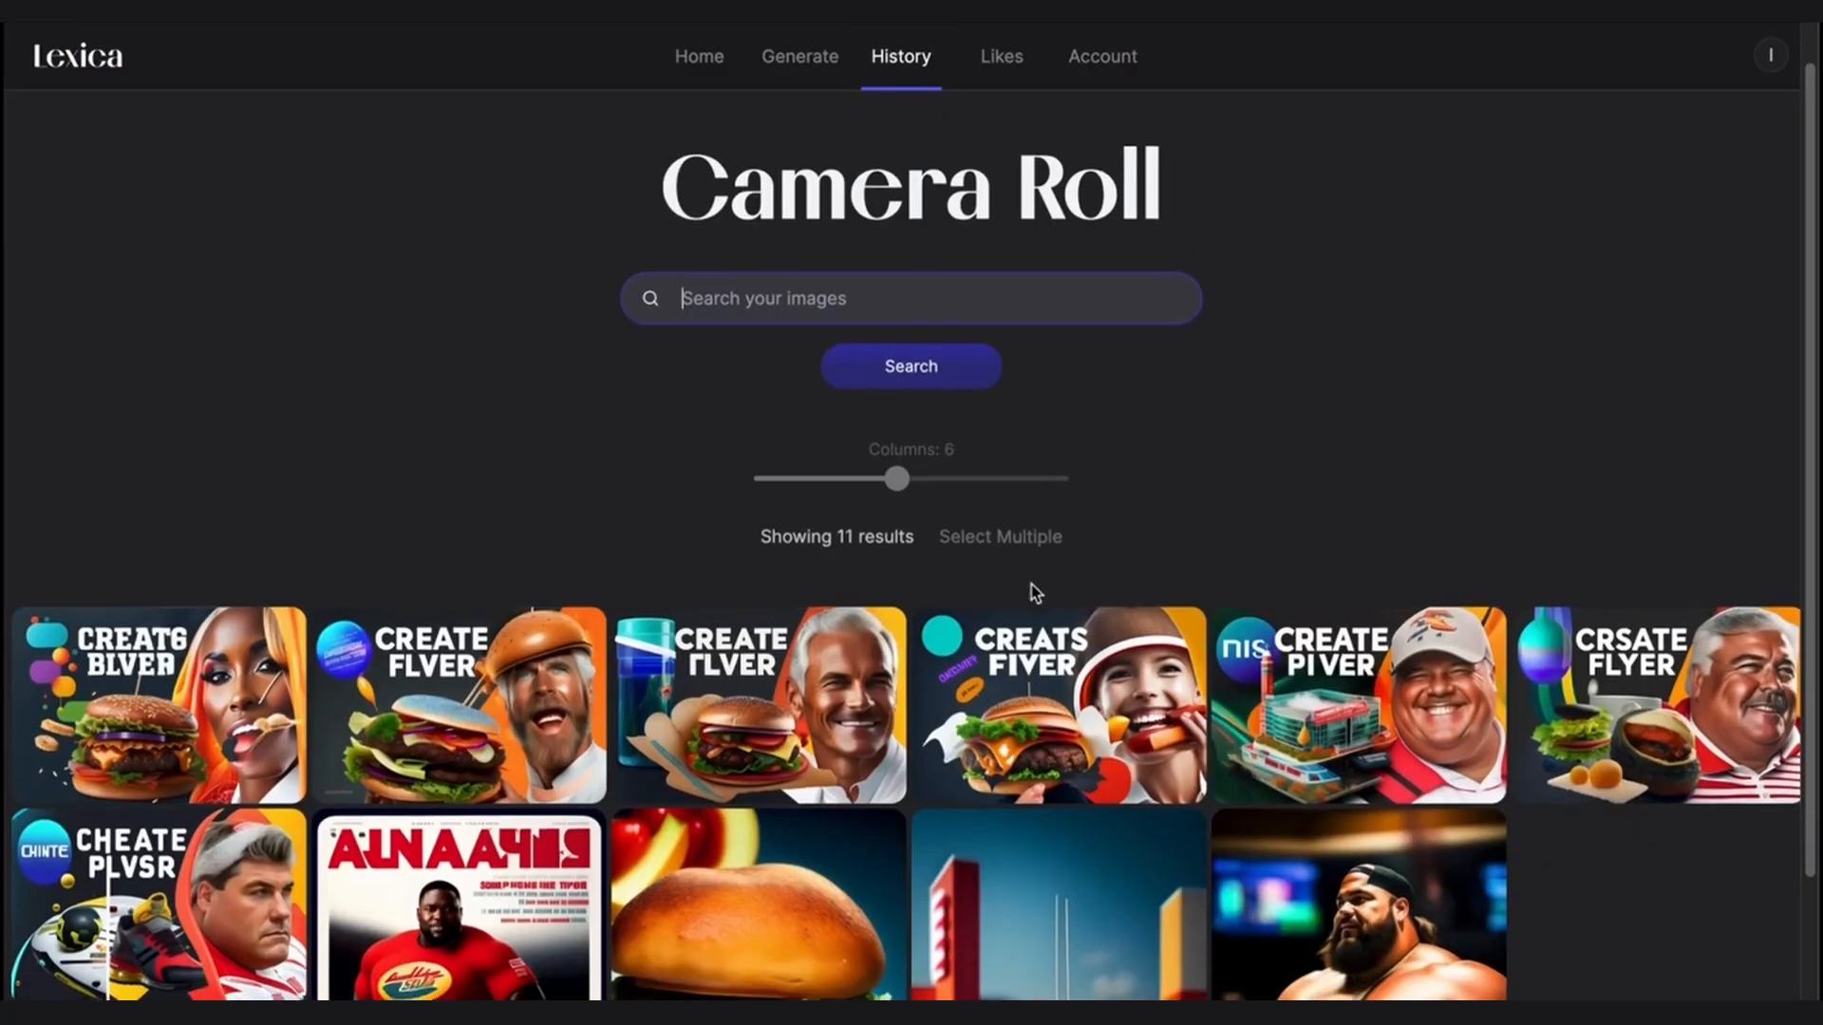
click(699, 56)
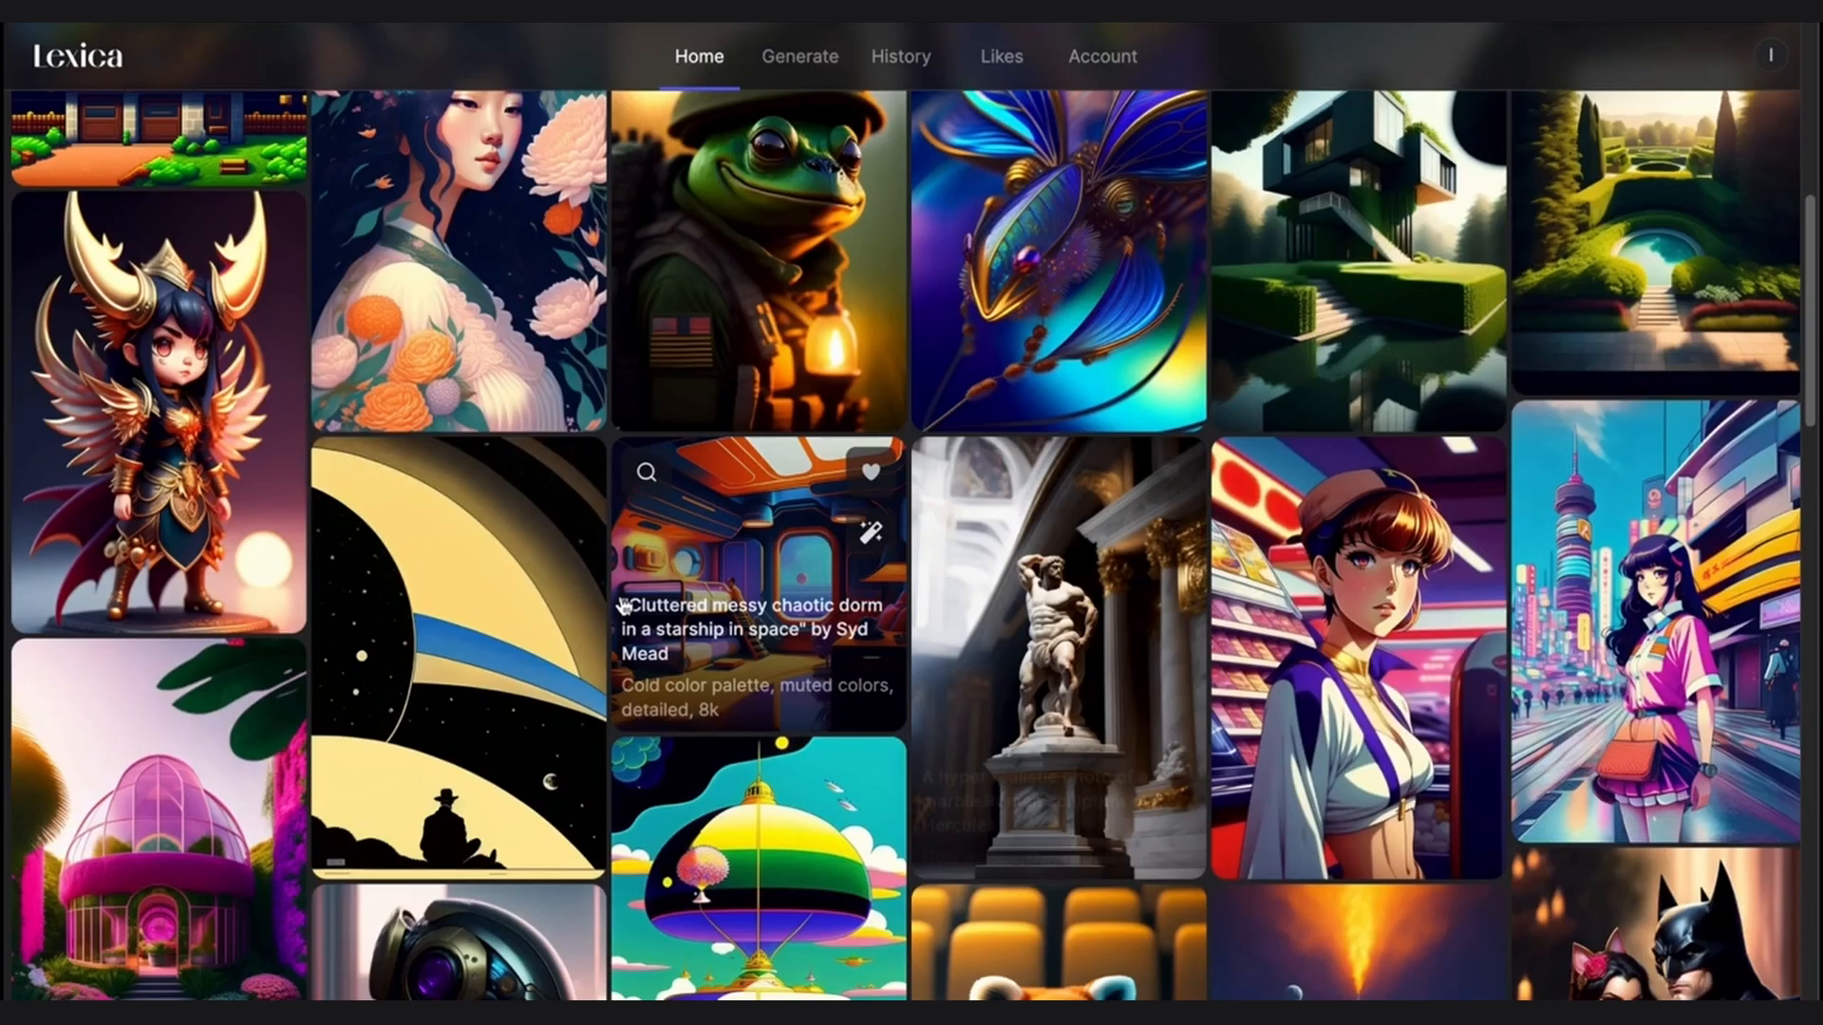
scroll(down, 3)
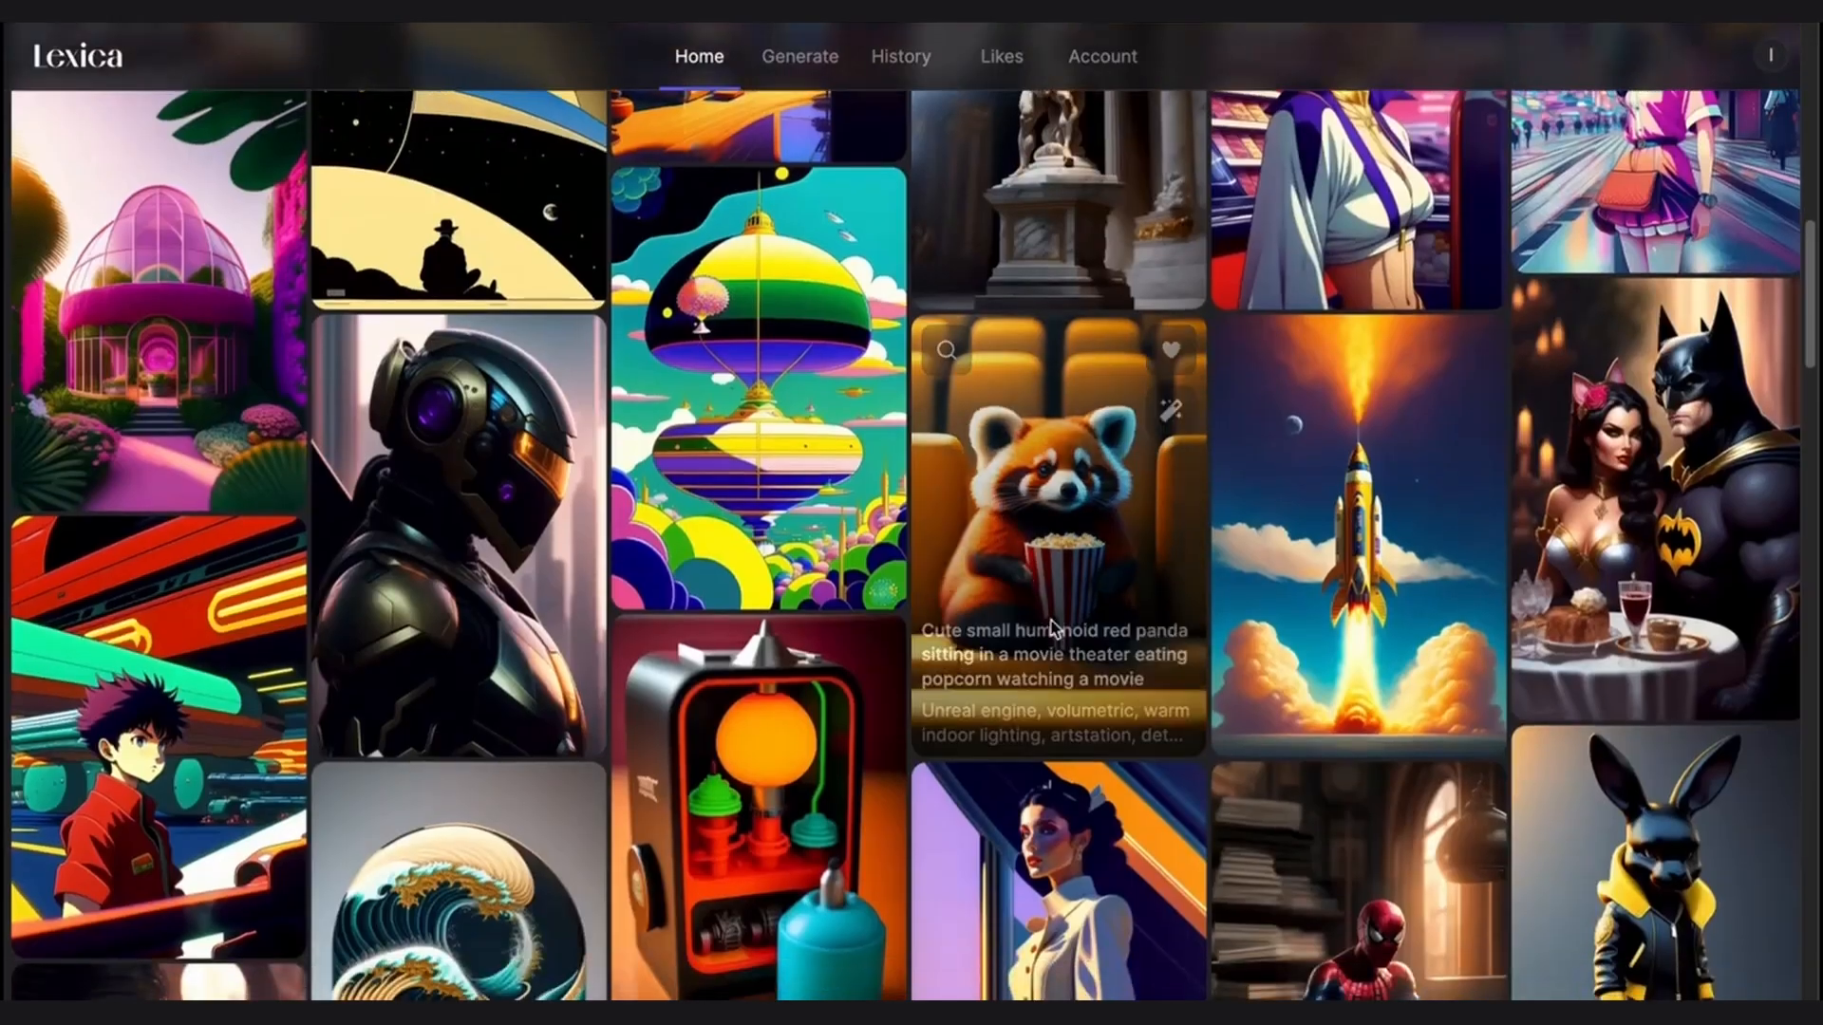